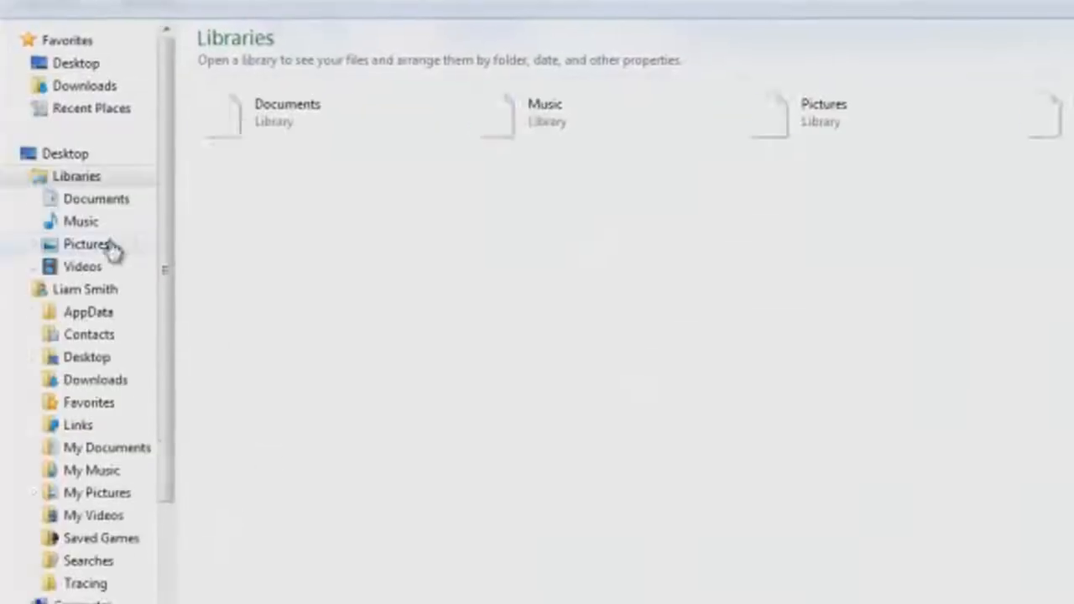
# - Navigate user folder > AppData > Roaming > .minecraft > bin and select minecraft.jar
pyautogui.click(84, 289)
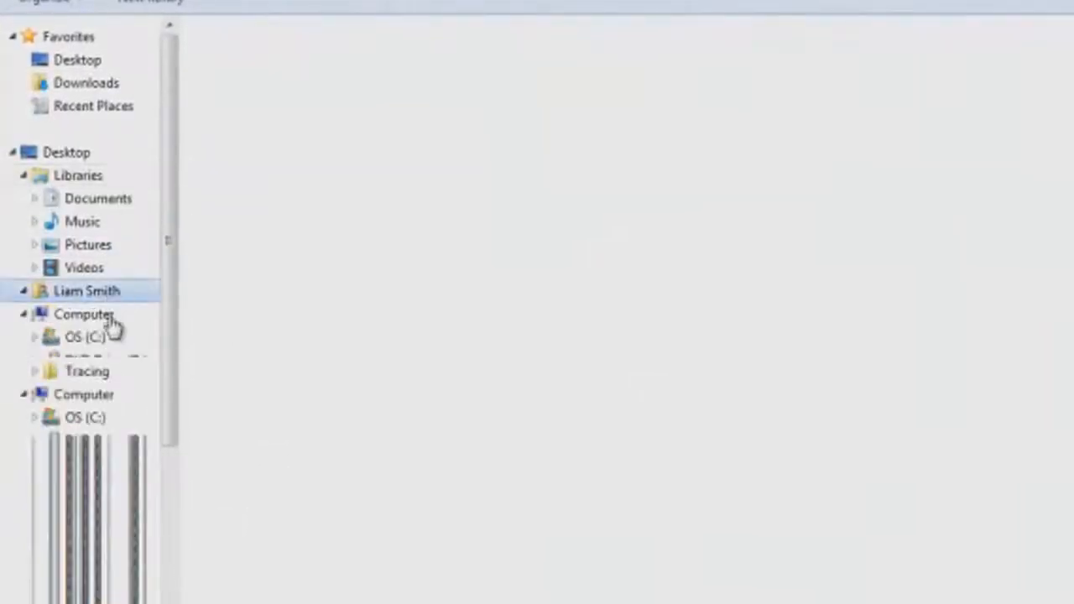
pyautogui.click(87, 291)
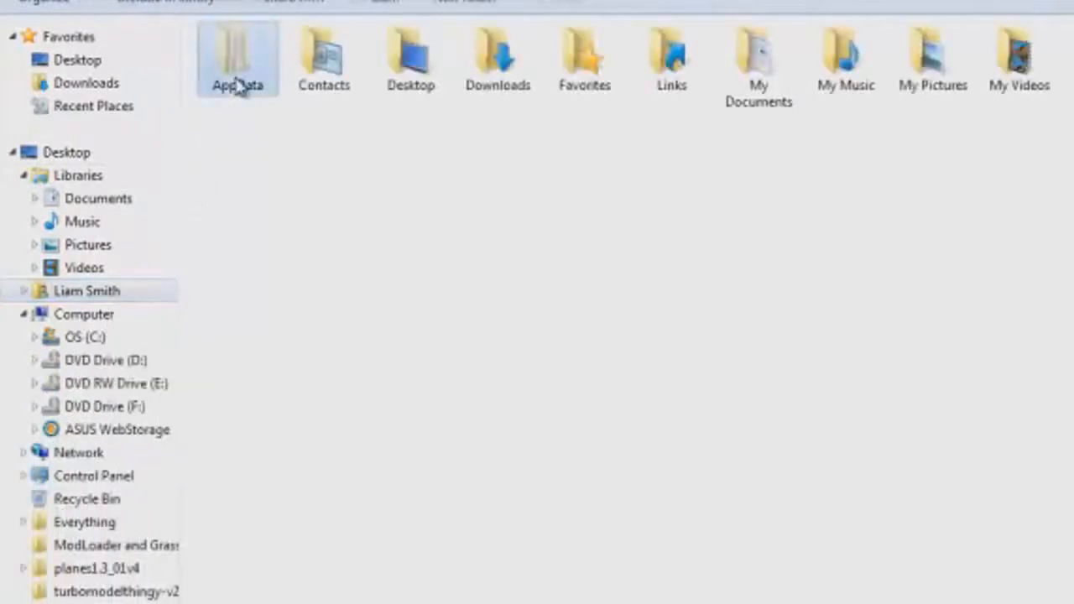
pyautogui.doubleClick(238, 53)
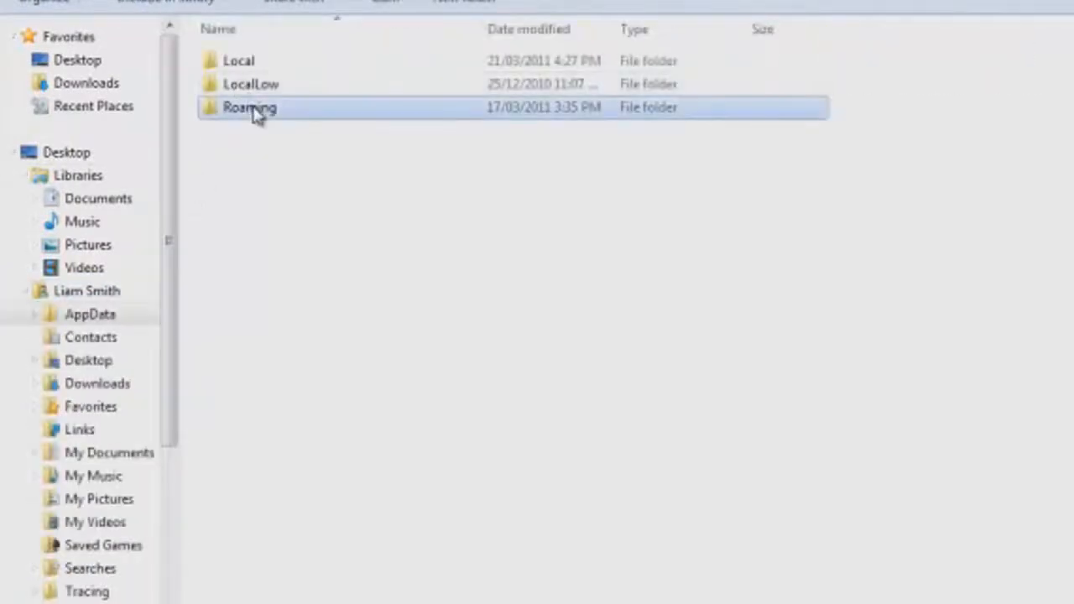
pyautogui.doubleClick(249, 107)
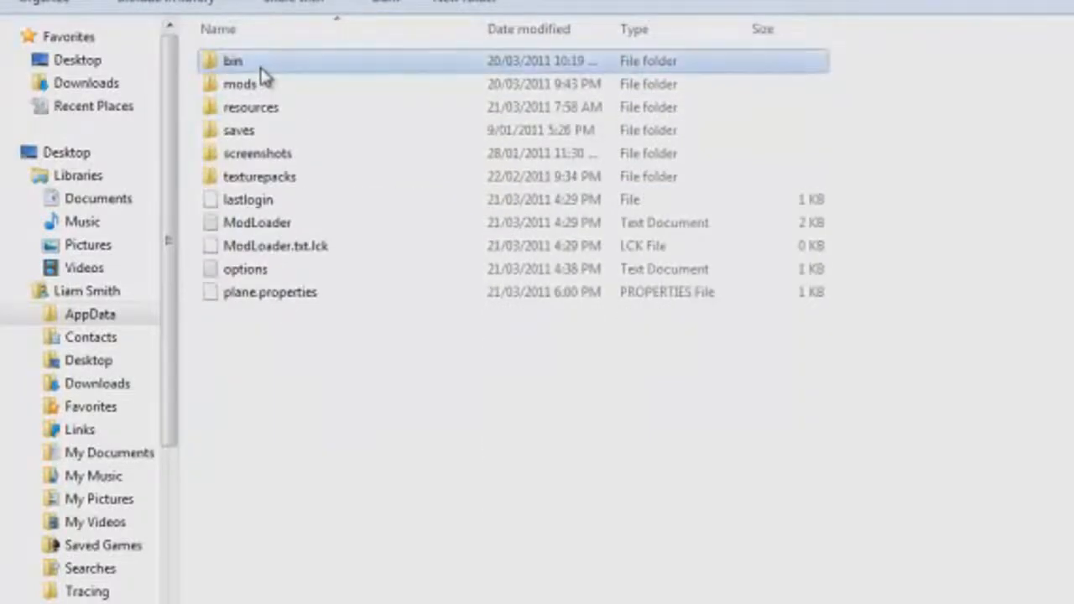
pyautogui.doubleClick(232, 60)
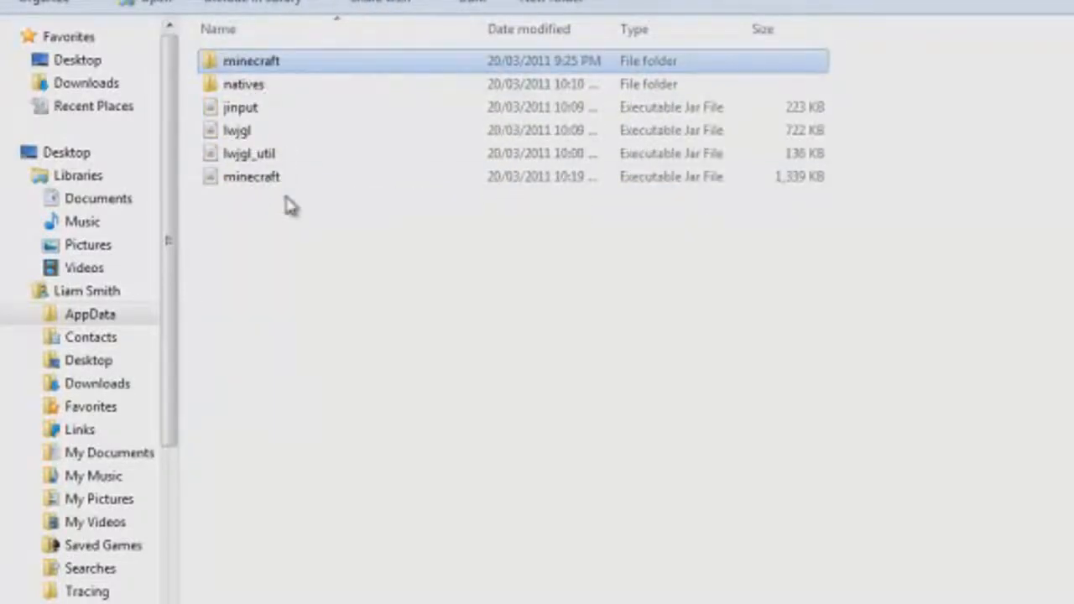
pyautogui.click(252, 177)
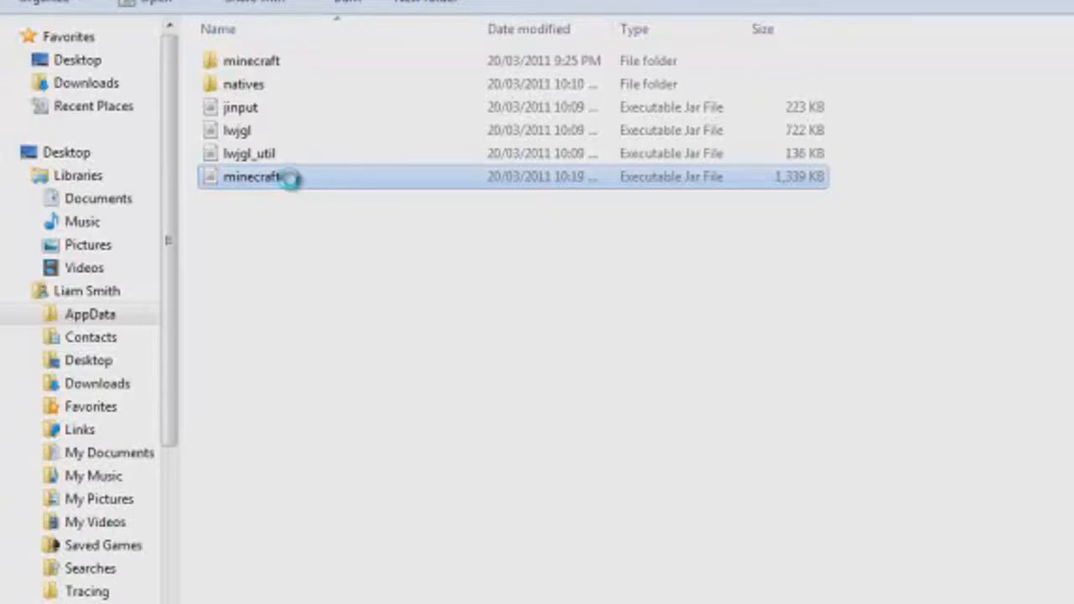
# - Dismiss minecraft.jar's context menu and open the jar archive instead
pyautogui.rightClick(252, 176)
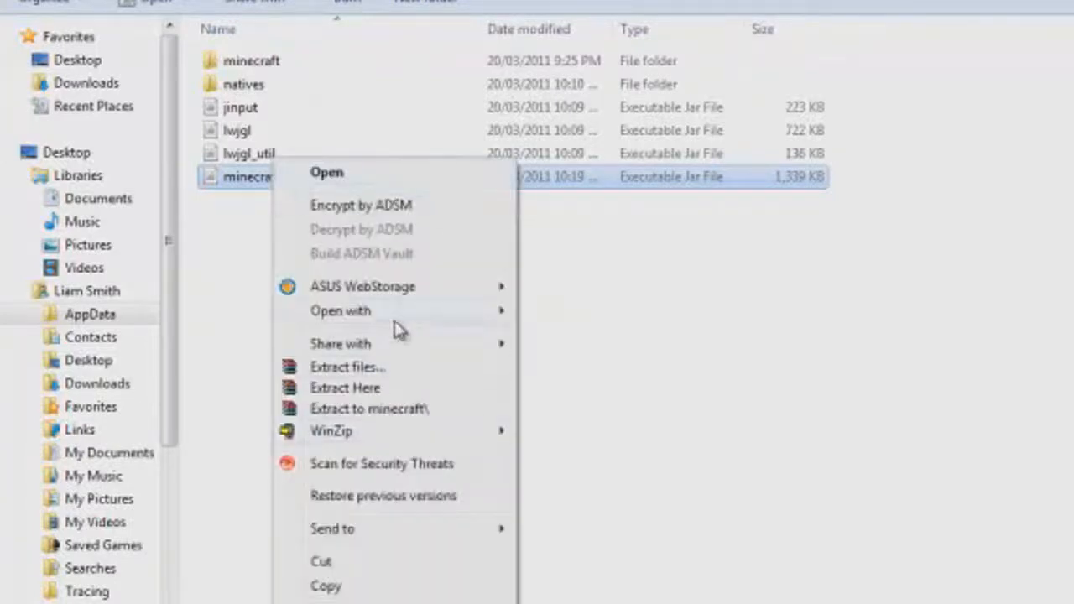
pyautogui.click(326, 171)
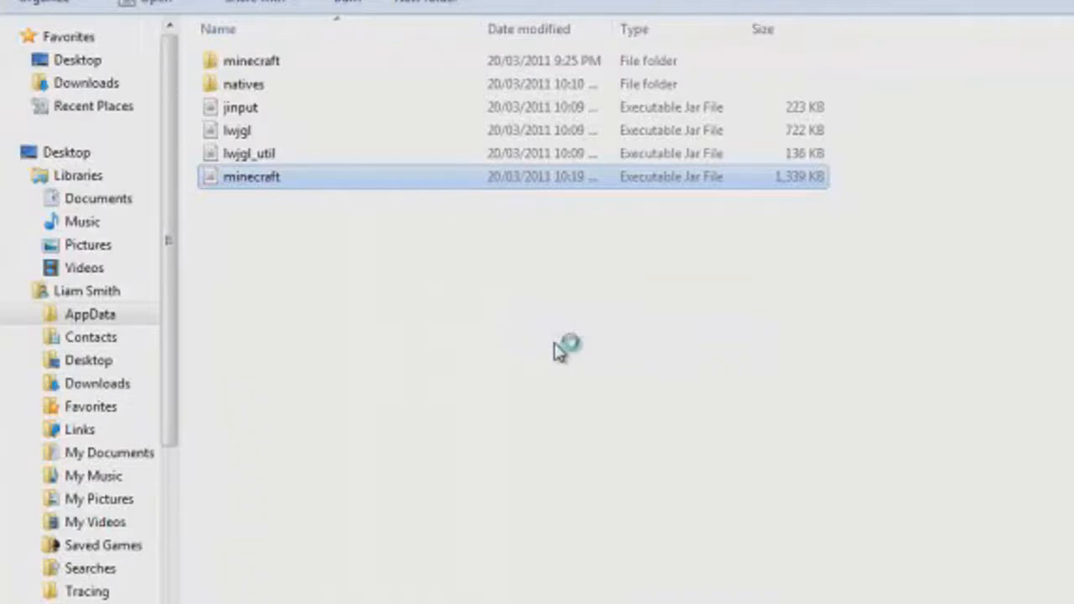
pyautogui.doubleClick(252, 177)
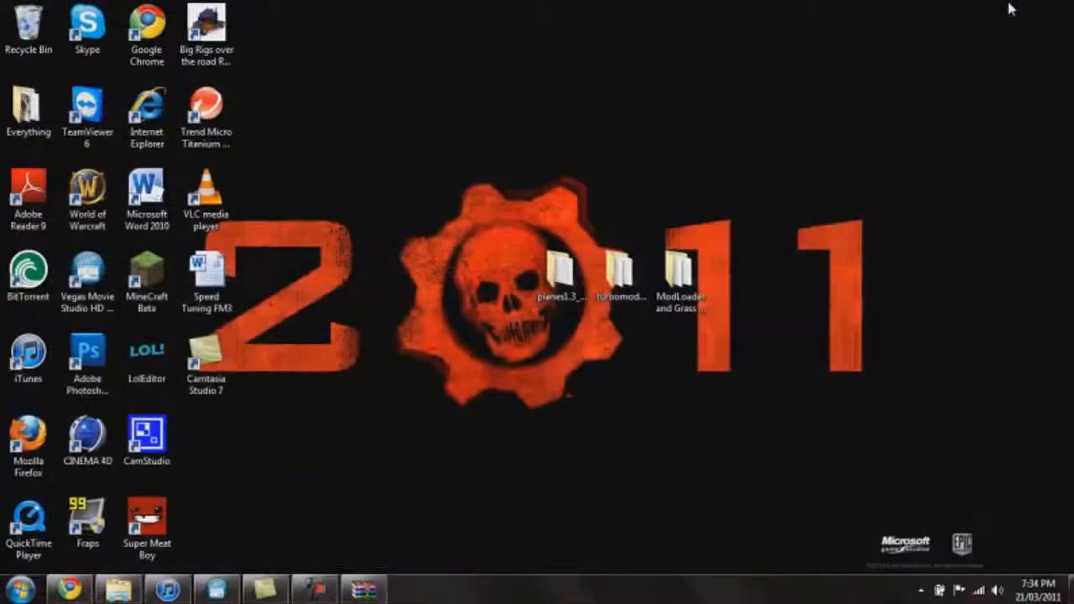
# - Drag all six class files from the turbomodelthingy folder into the minecraft.jar window
pyautogui.click(619, 272)
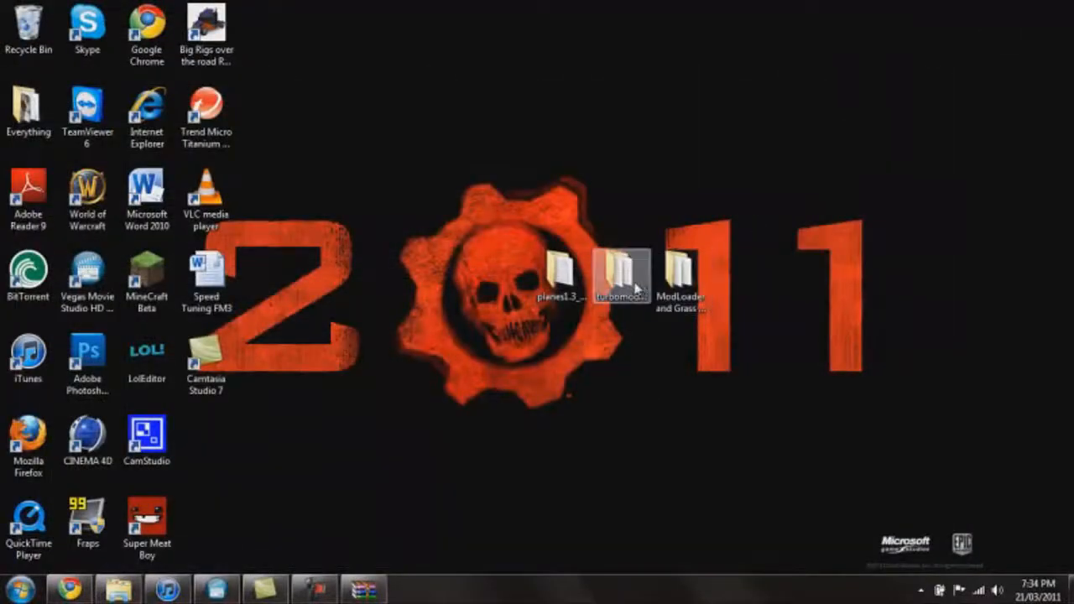
pyautogui.doubleClick(621, 269)
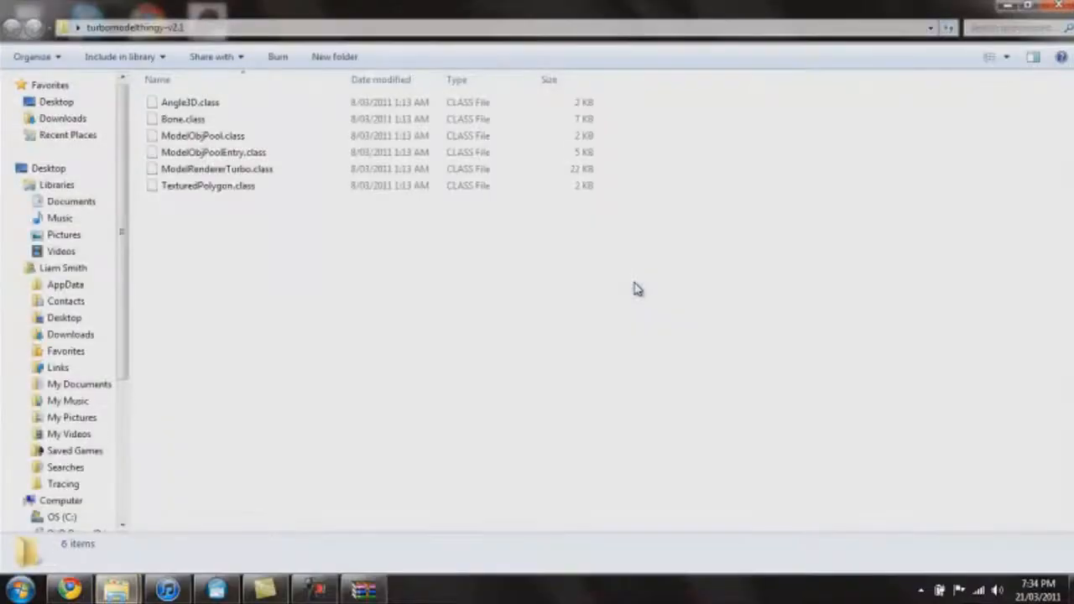
pyautogui.moveTo(423, 222)
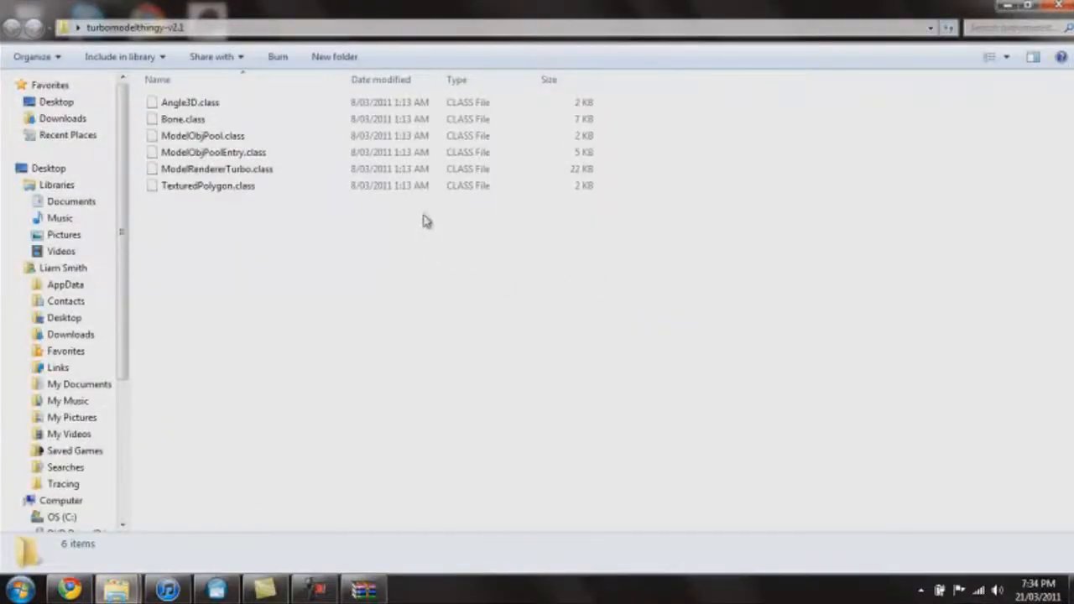
pyautogui.press('ctrl+a')
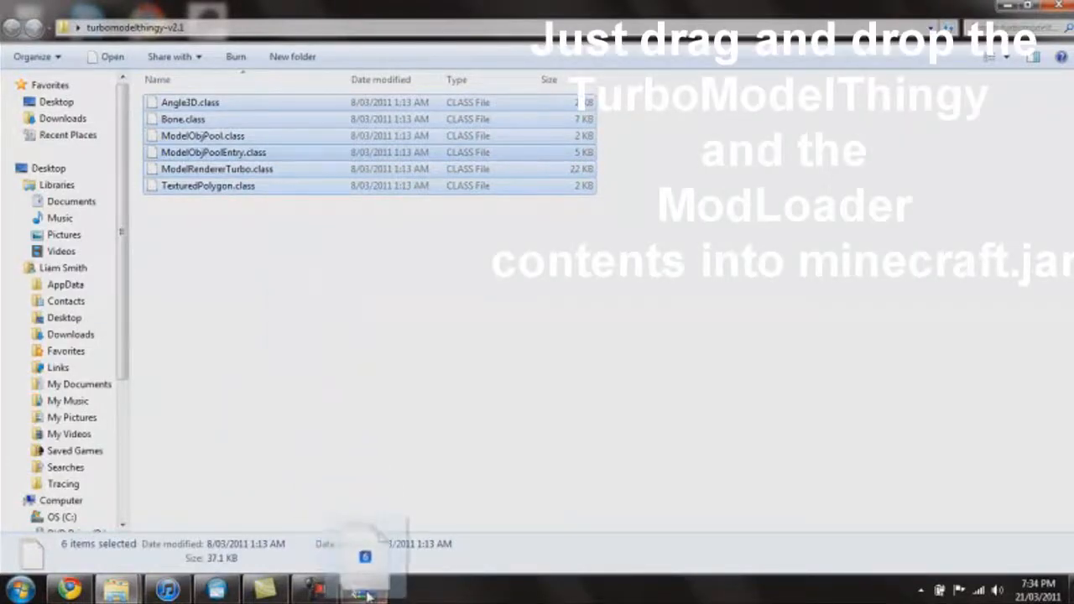
pyautogui.click(363, 591)
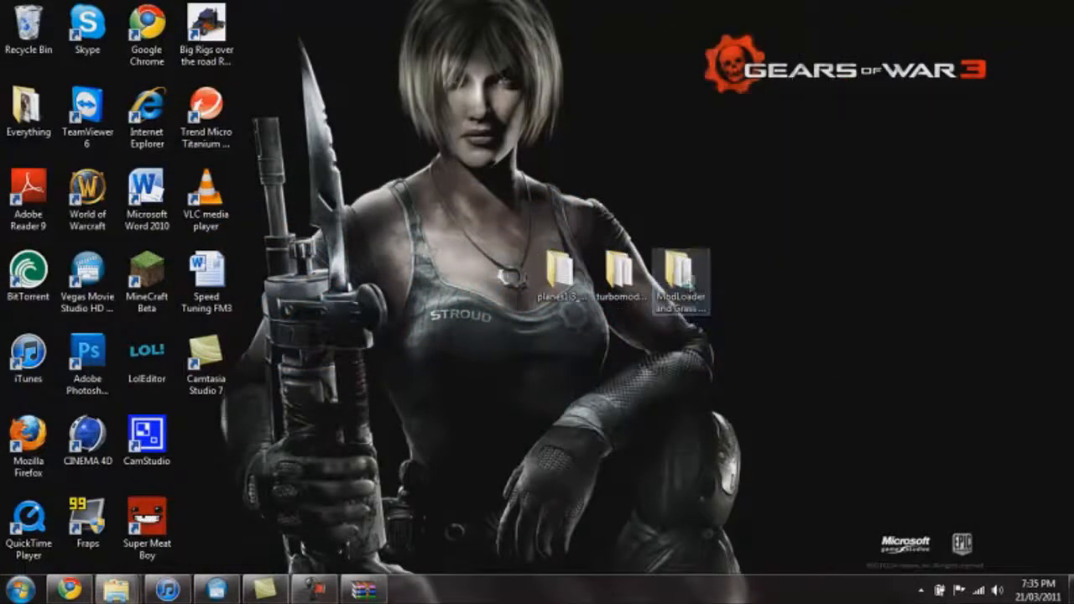
pyautogui.doubleClick(679, 277)
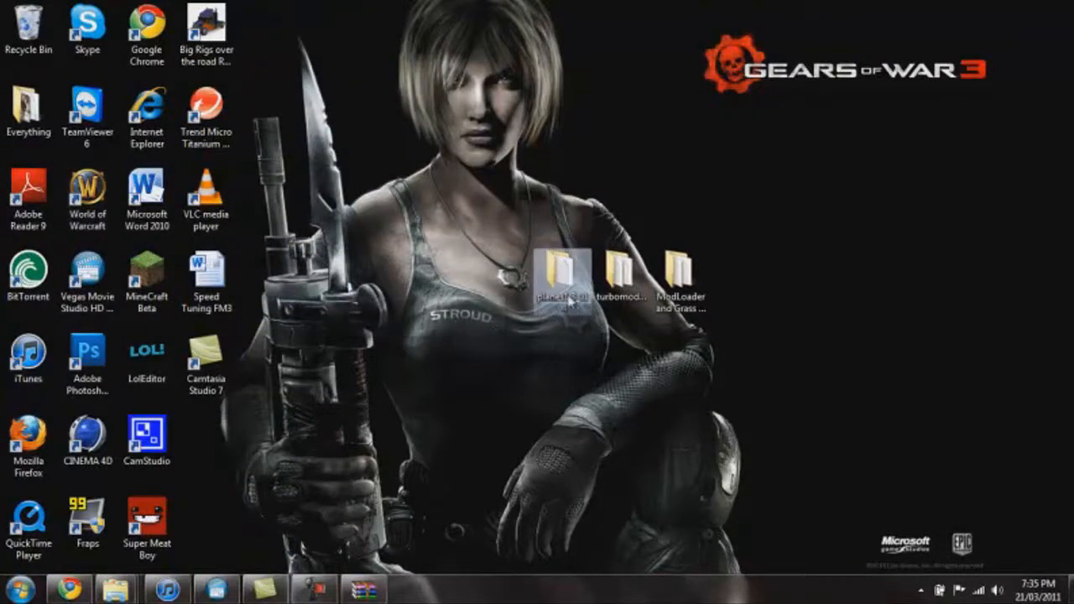
# - In planes1.3_01v4's jar files folder, select everything except the gui folder
pyautogui.doubleClick(562, 269)
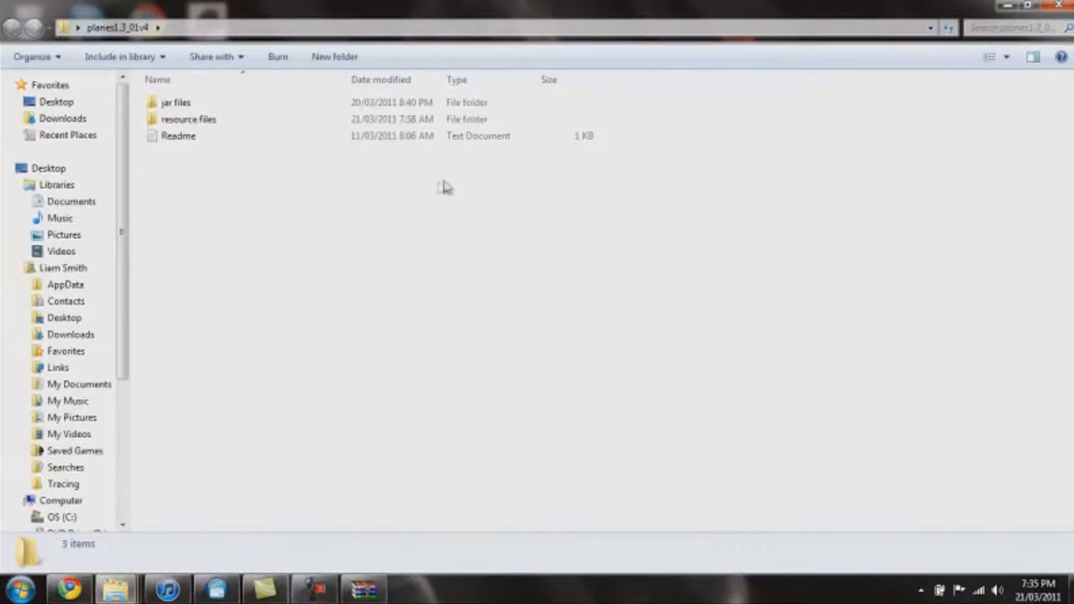
pyautogui.doubleClick(176, 103)
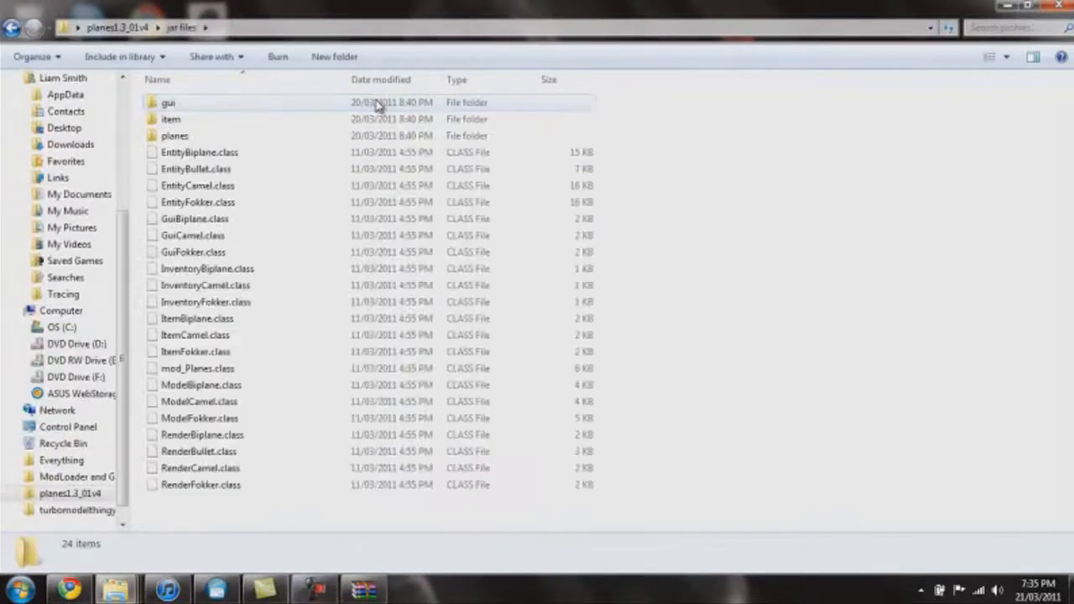
pyautogui.press('ctrl+a')
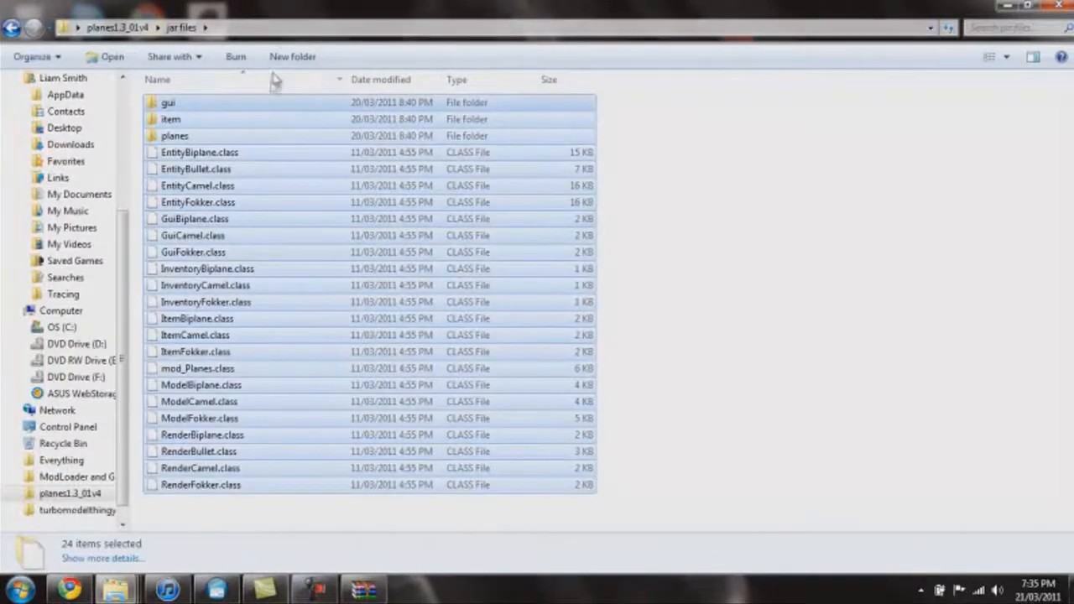
pyautogui.click(168, 103)
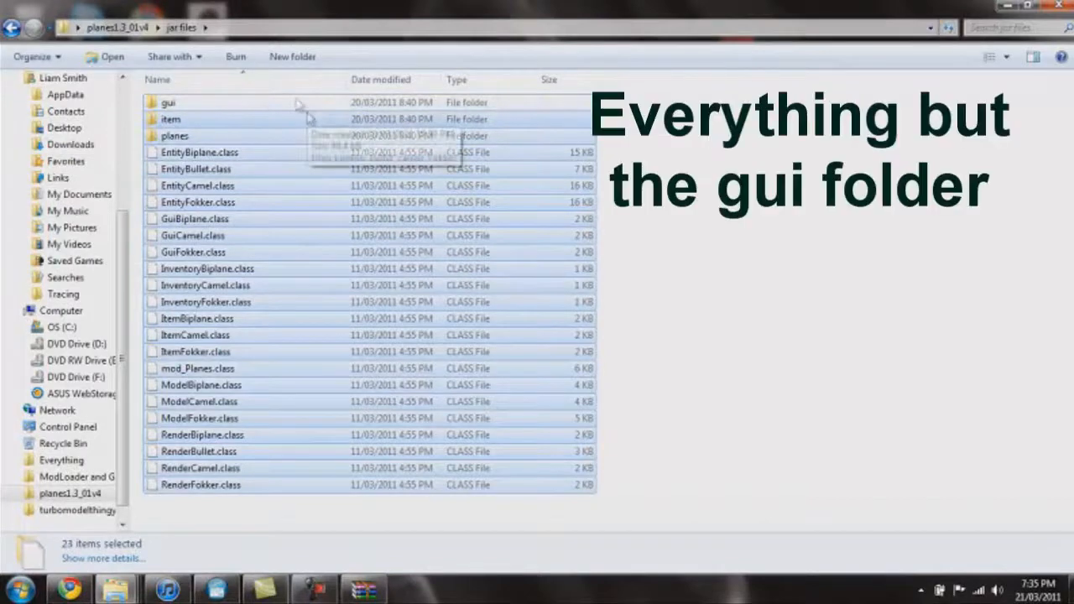